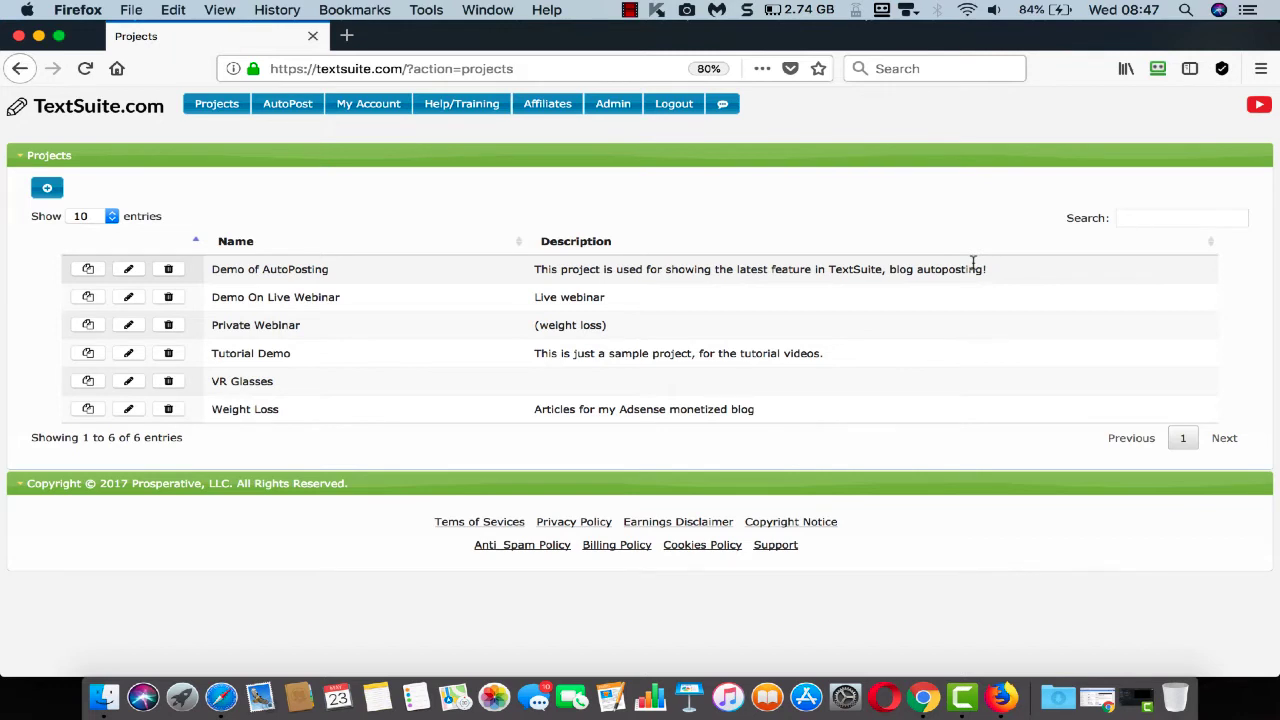
Open the Demo of AutoPosting project to see its article types
left_click(87, 268)
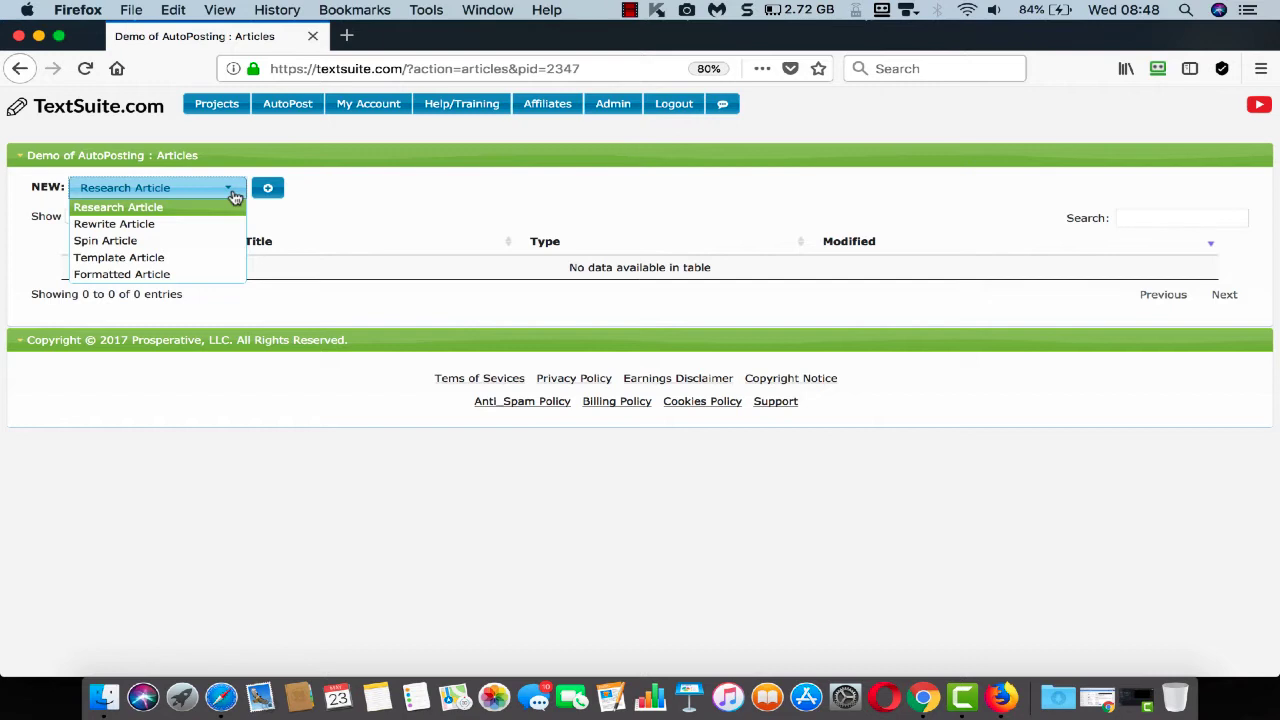
mouse_move(114, 223)
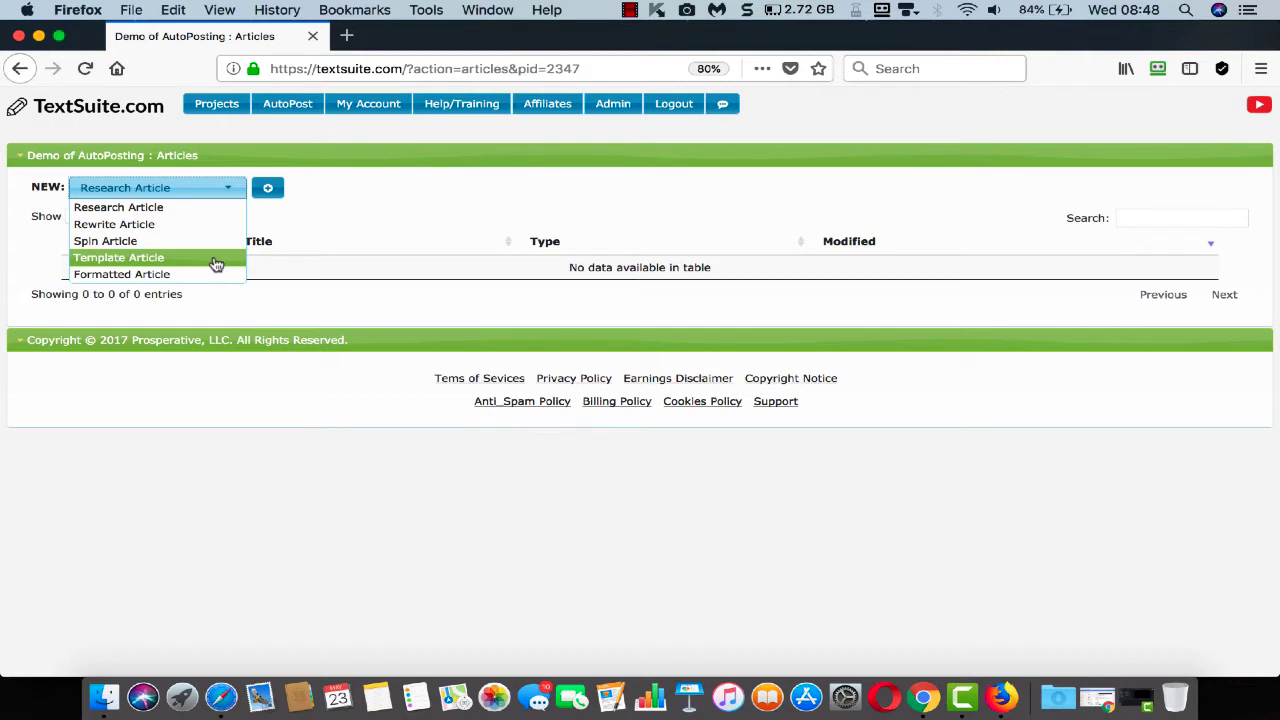
mouse_move(217, 278)
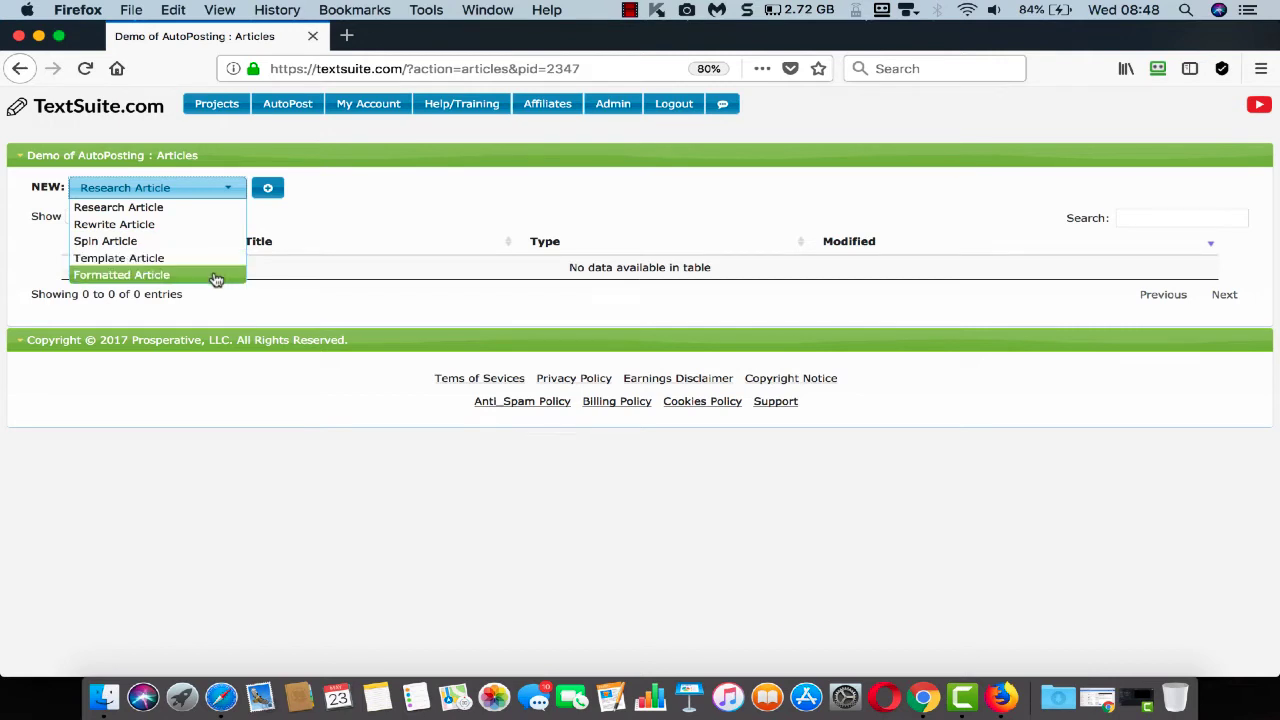
Start a research article and fetch keyword sub-topics for 'weight loss'
left_click(118, 207)
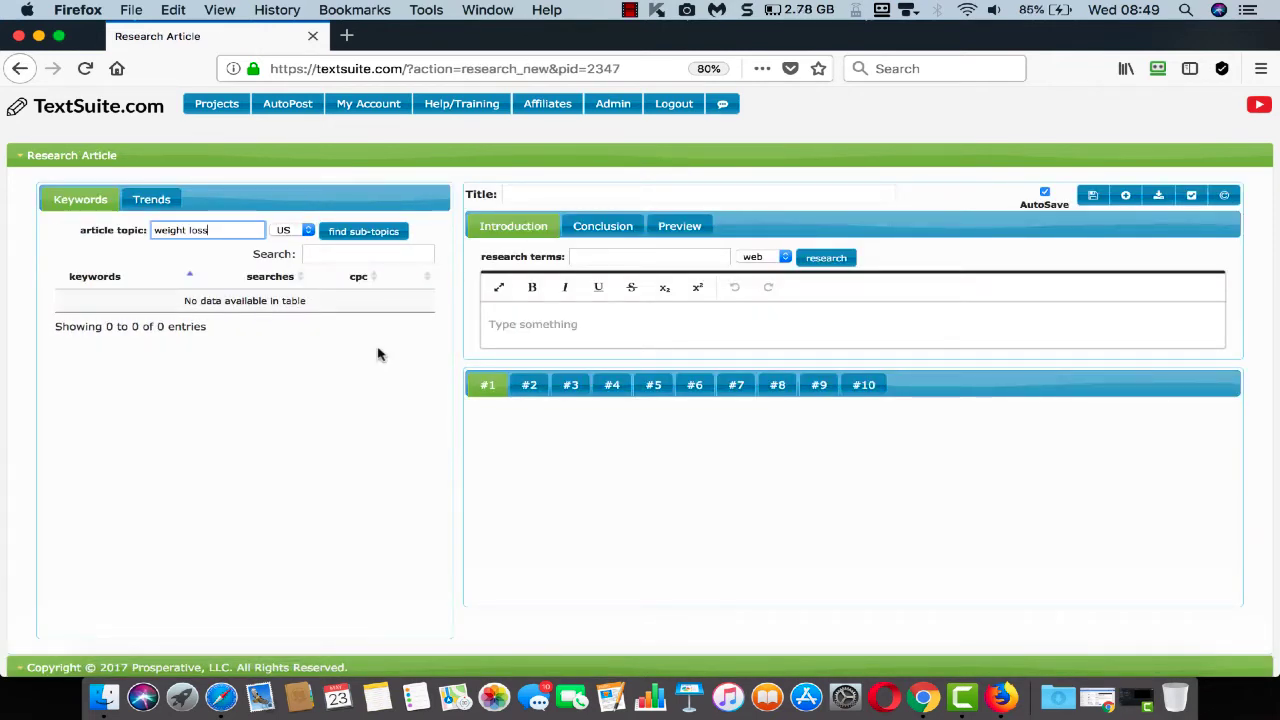
mouse_move(371, 249)
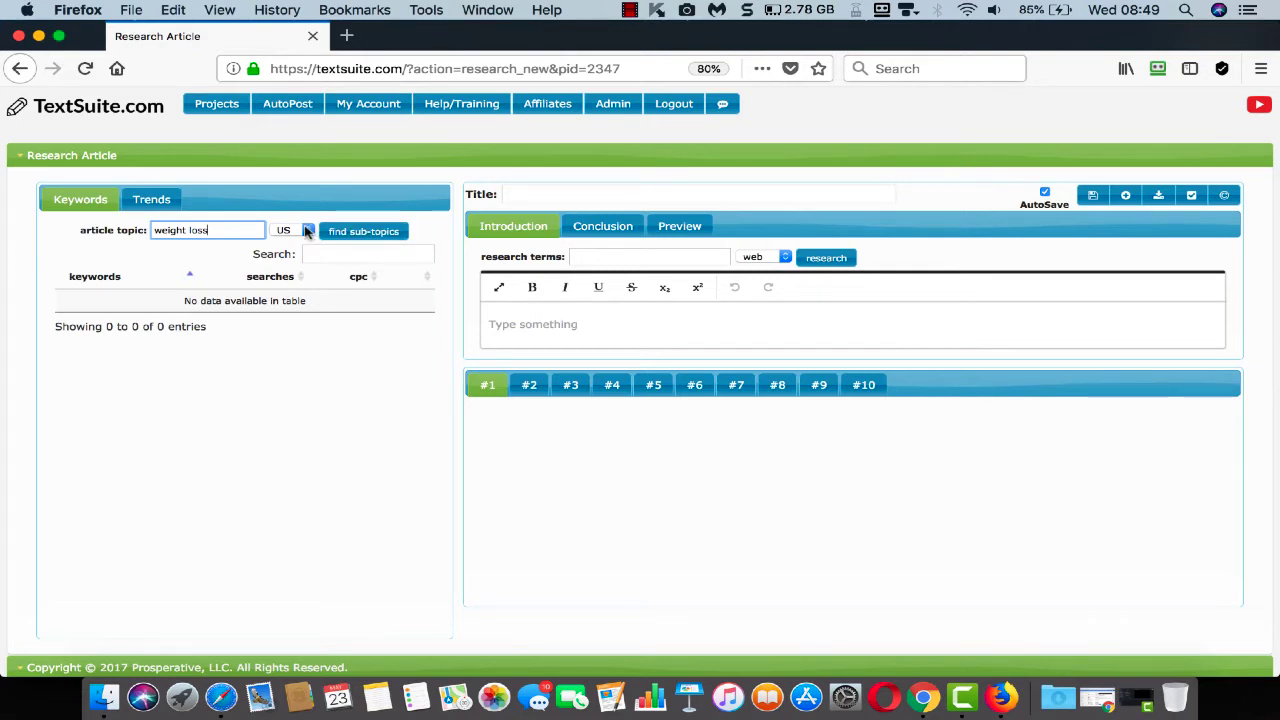
left_click(363, 231)
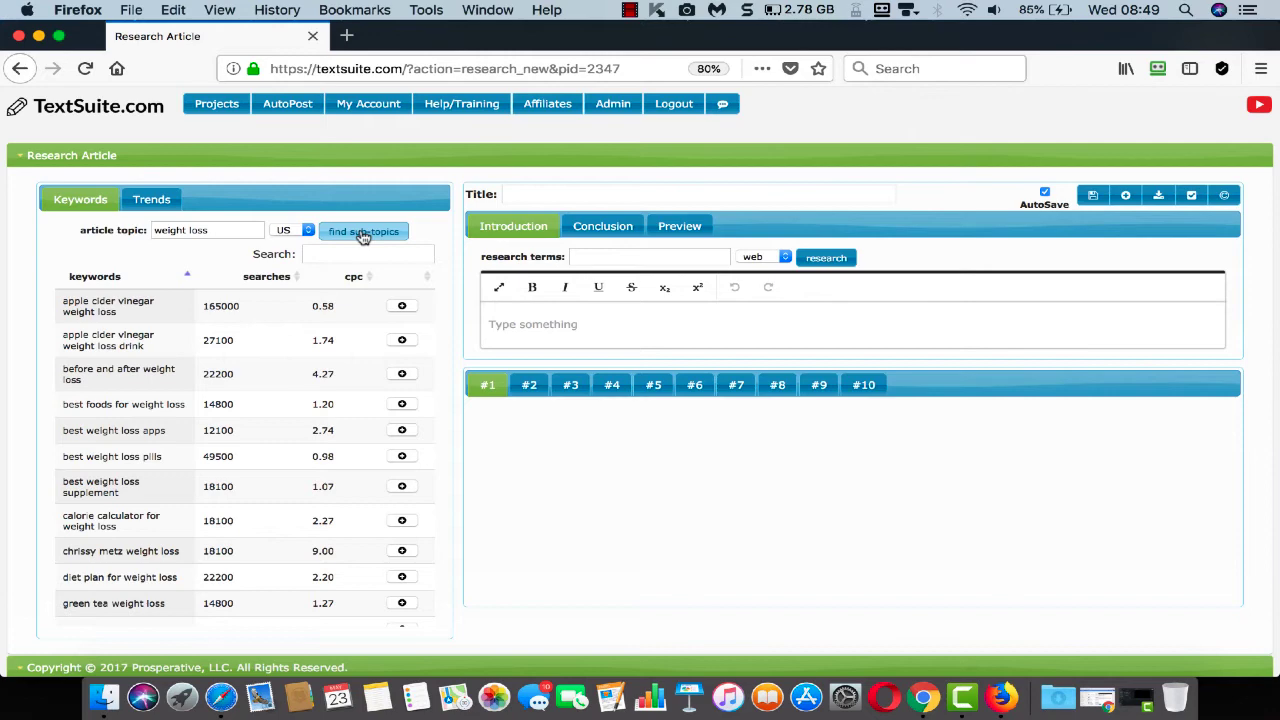
left_click(363, 231)
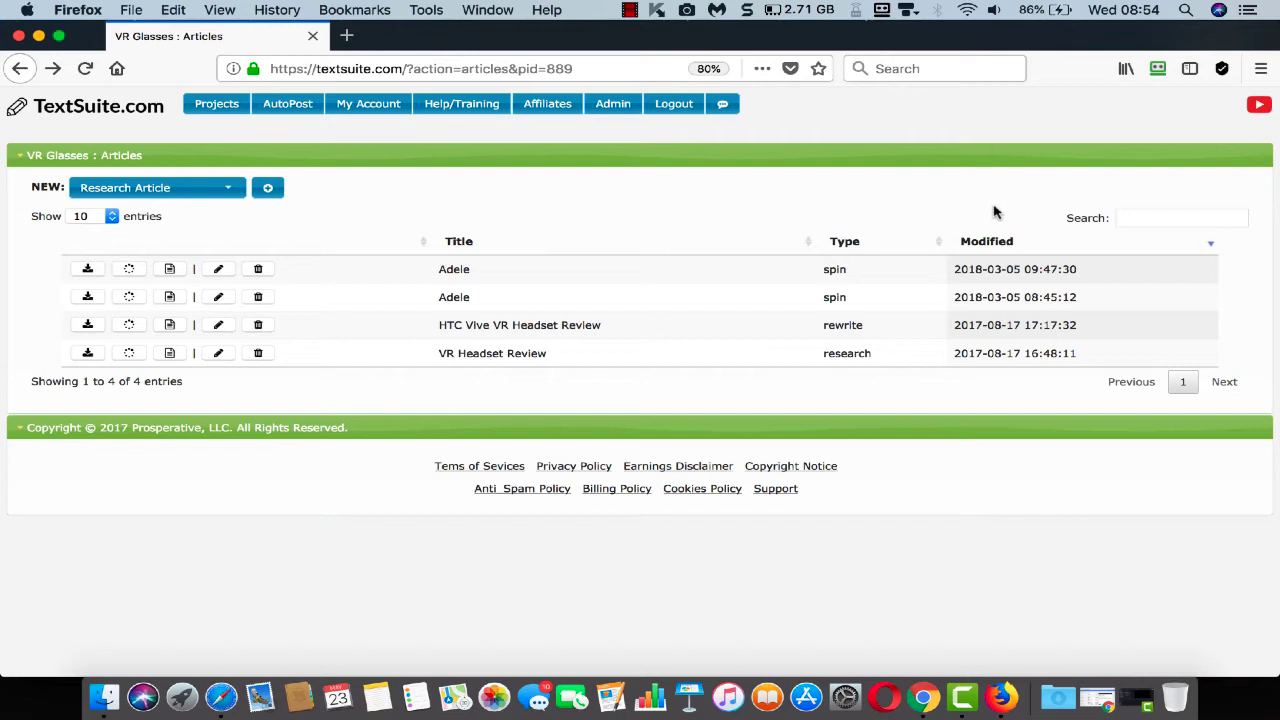
Start a template article and pick a template from the Weight Loss category
left_click(267, 187)
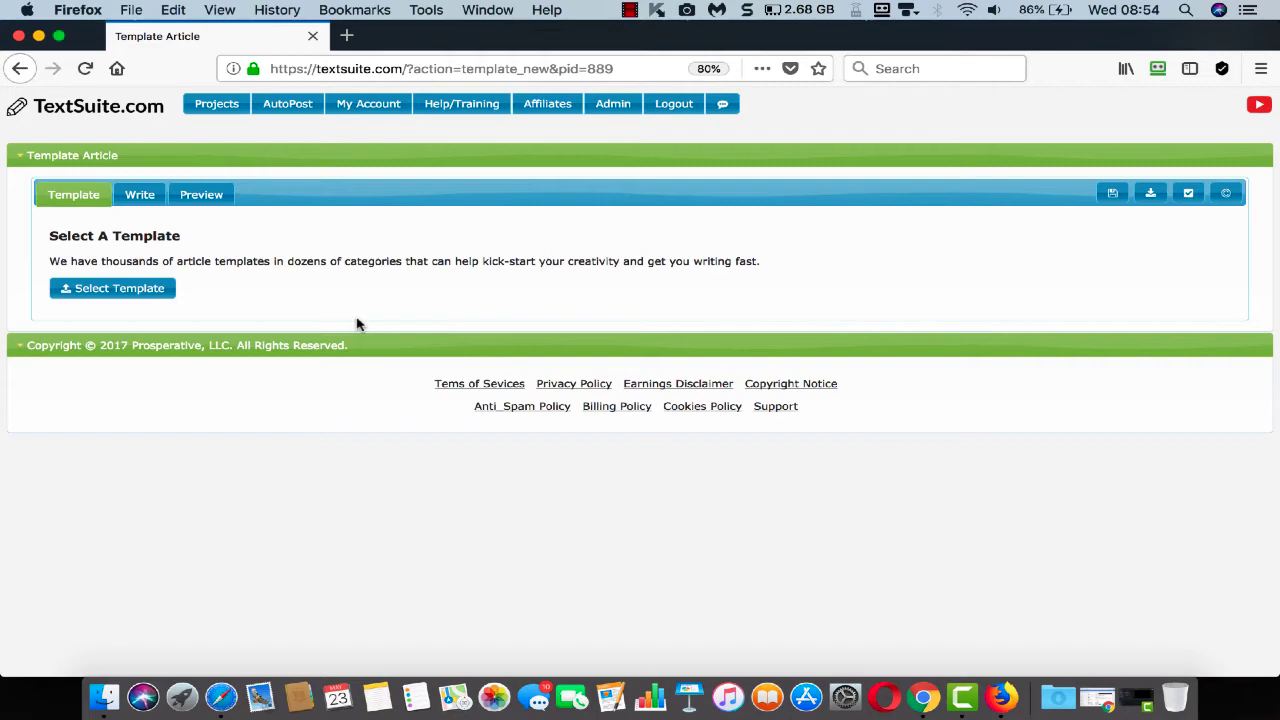
left_click(112, 288)
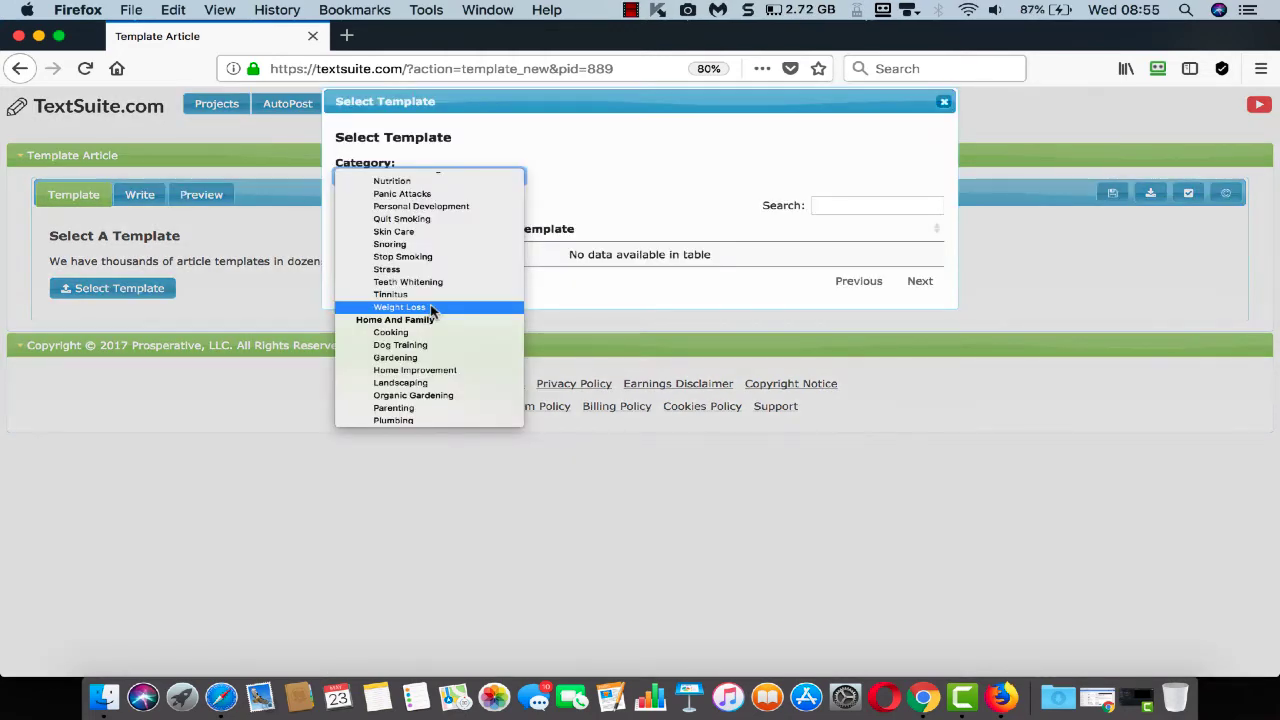
left_click(400, 307)
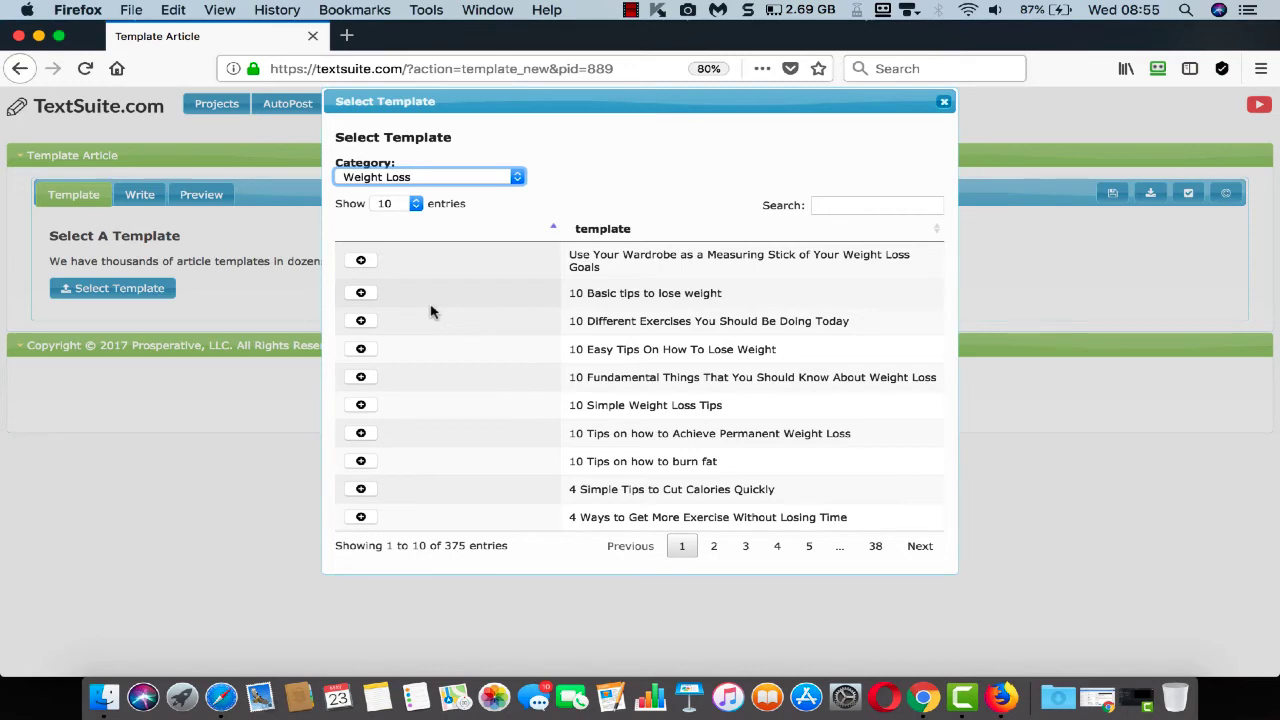
left_click(360, 292)
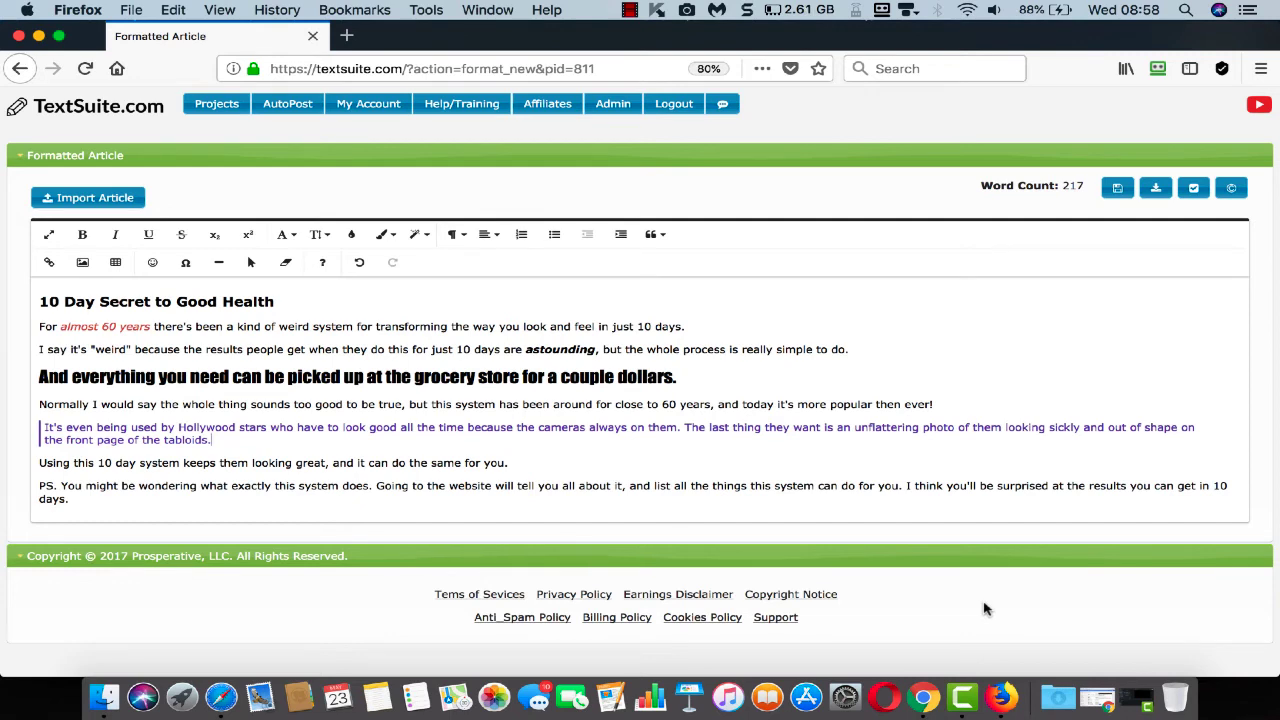
Go to AutoPost to list the Prosperative and Demo 1 WordPress blogs
left_click(288, 103)
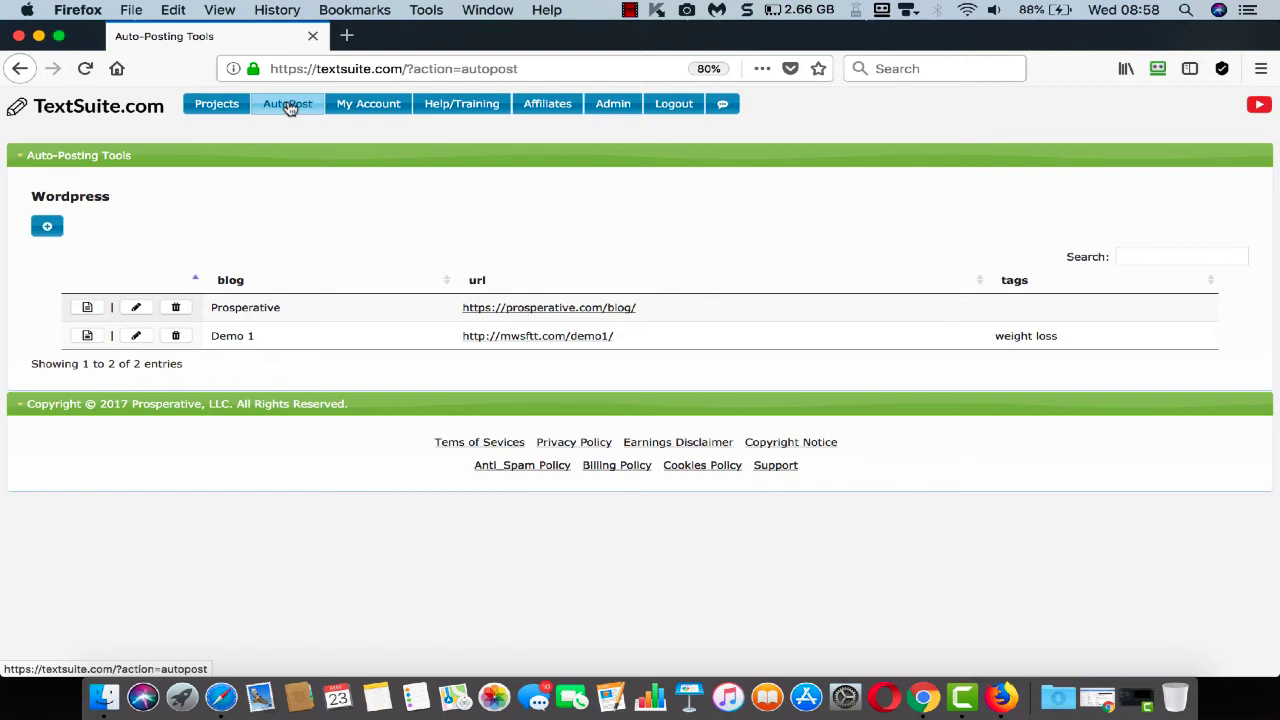
View the Configure Blog form, then return to the AutoPost blog list
left_click(47, 225)
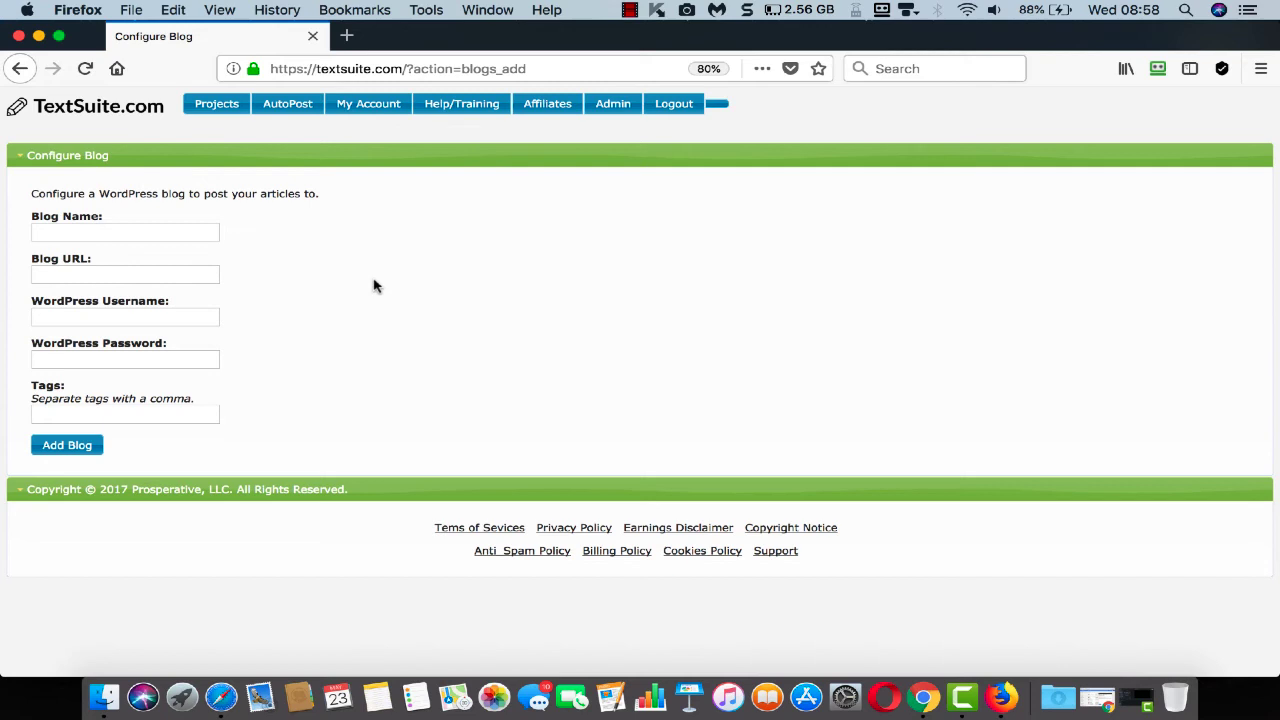
left_click(287, 103)
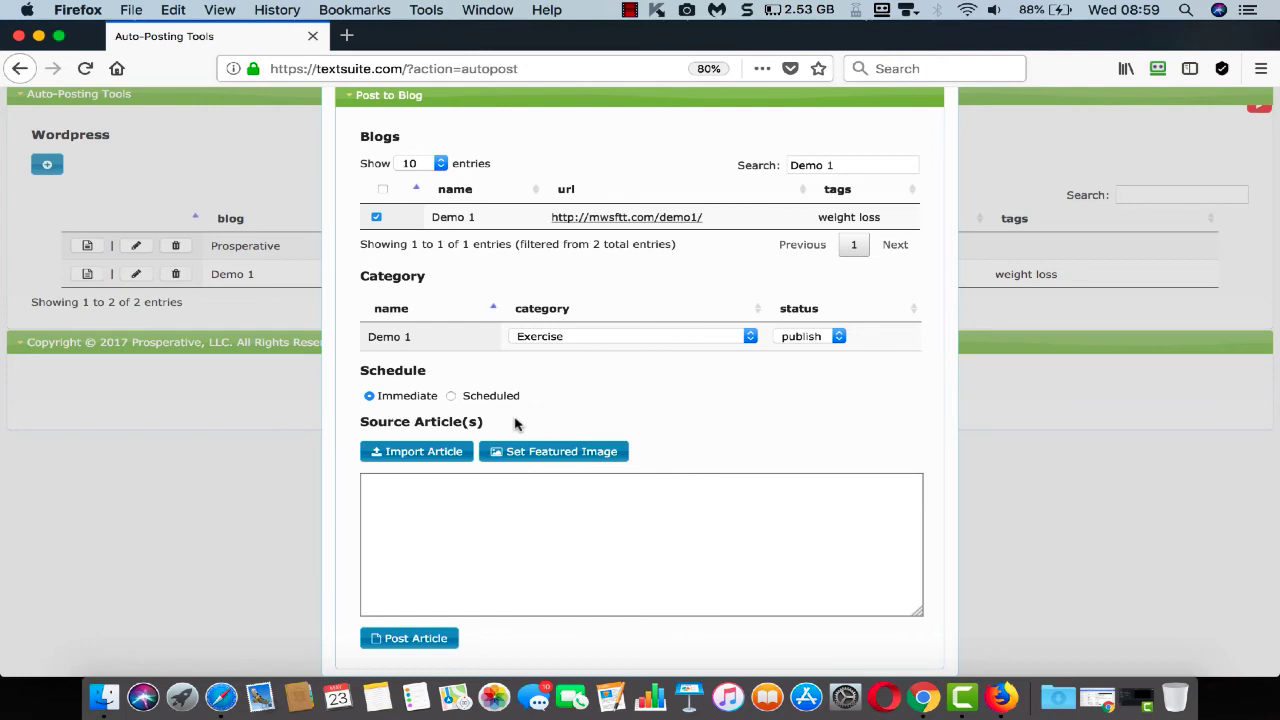
Switch Demo 1 posting to Scheduled and open the Start Posting On calendar
left_click(451, 395)
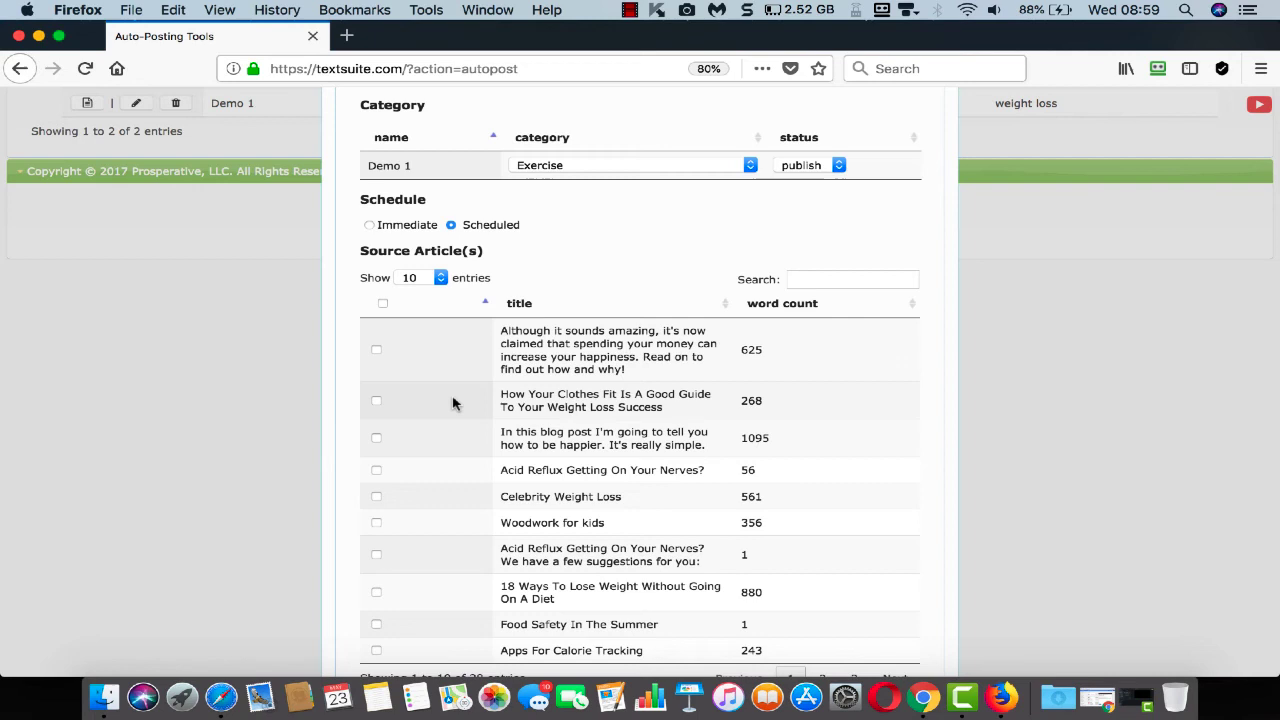
scroll("down", 3)
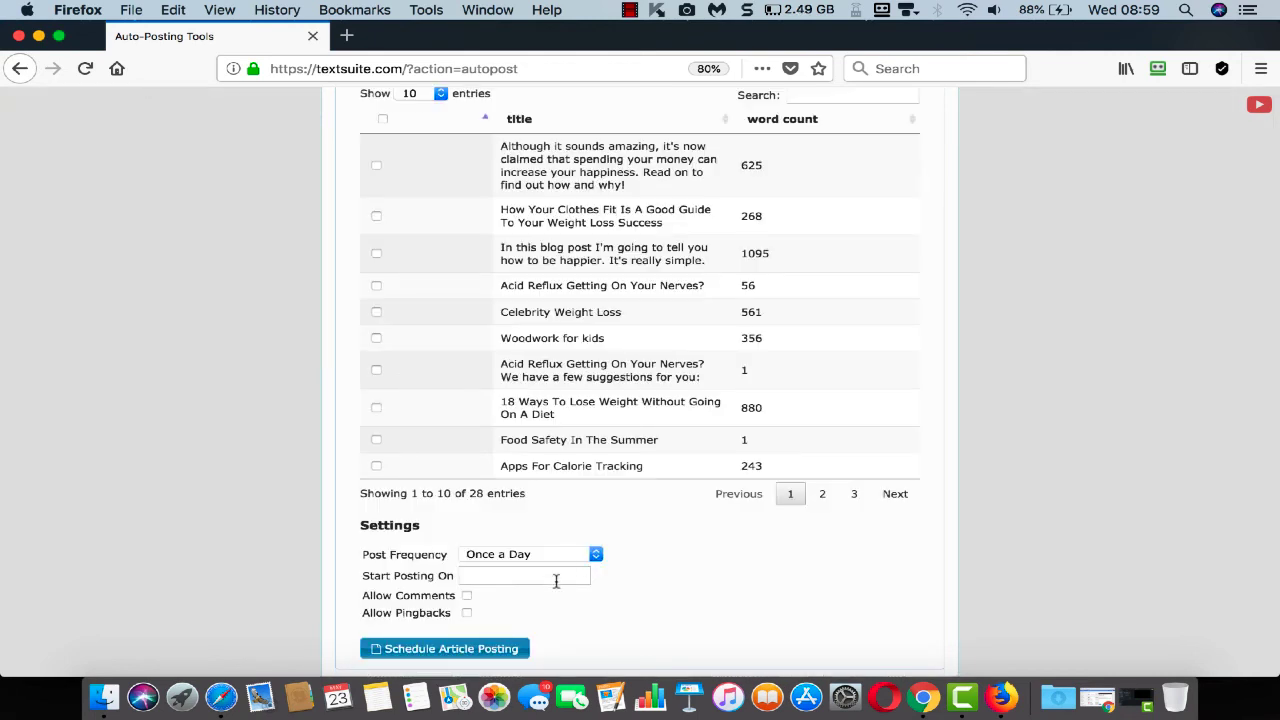
left_click(524, 575)
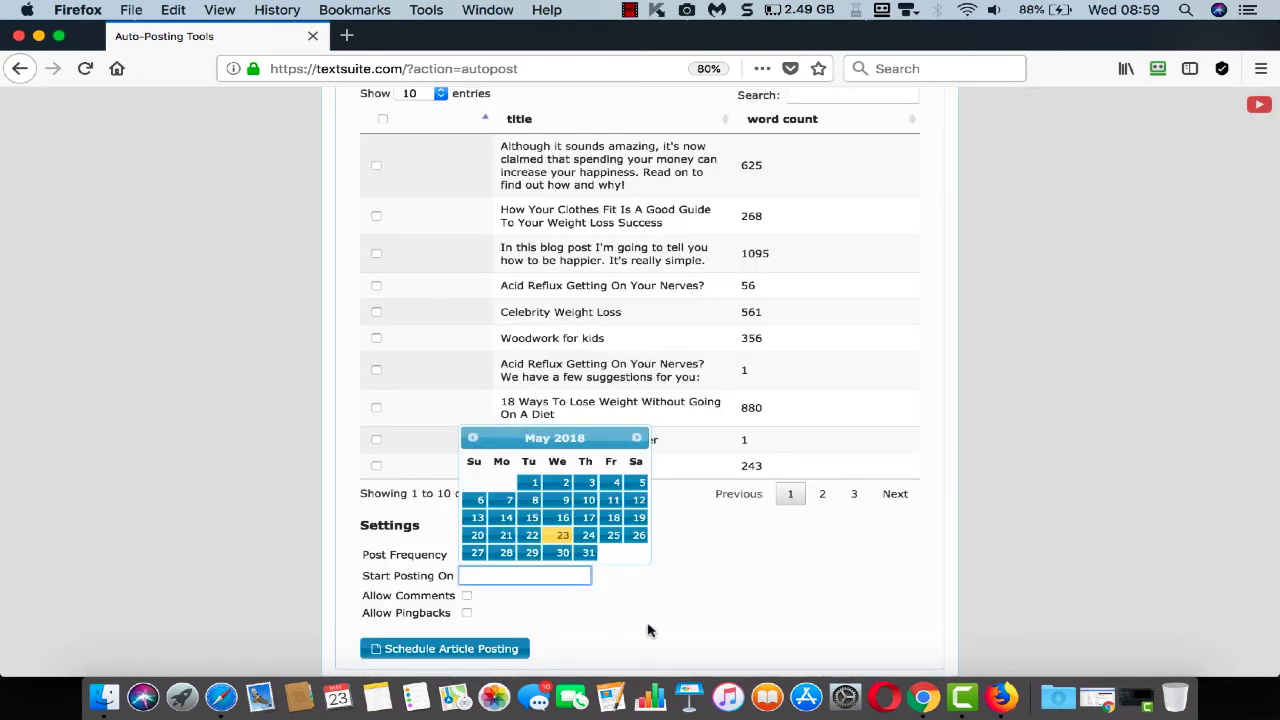